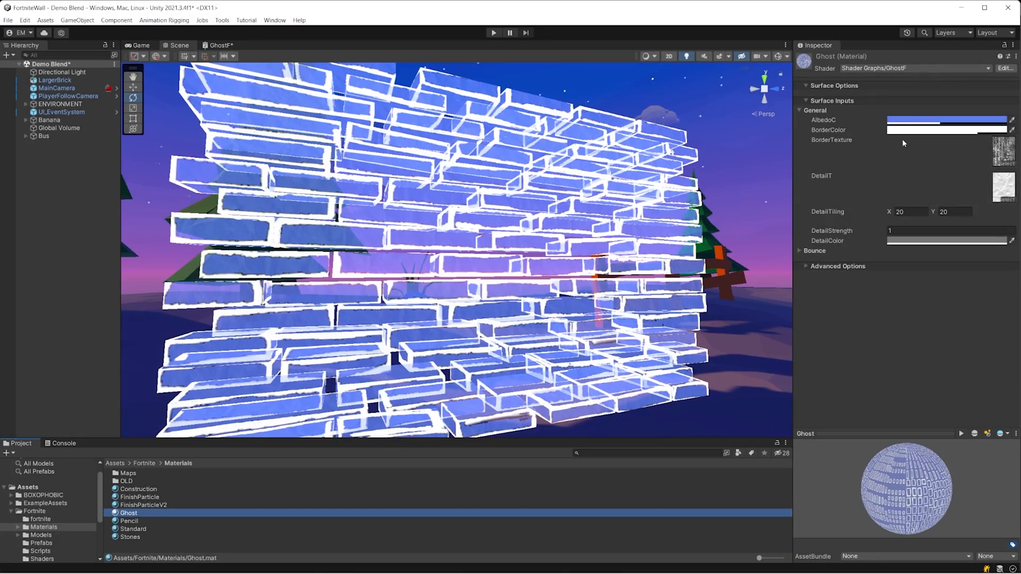
Inspect the Ghost material, then select Wall.001 to show its Construction material.
click(947, 130)
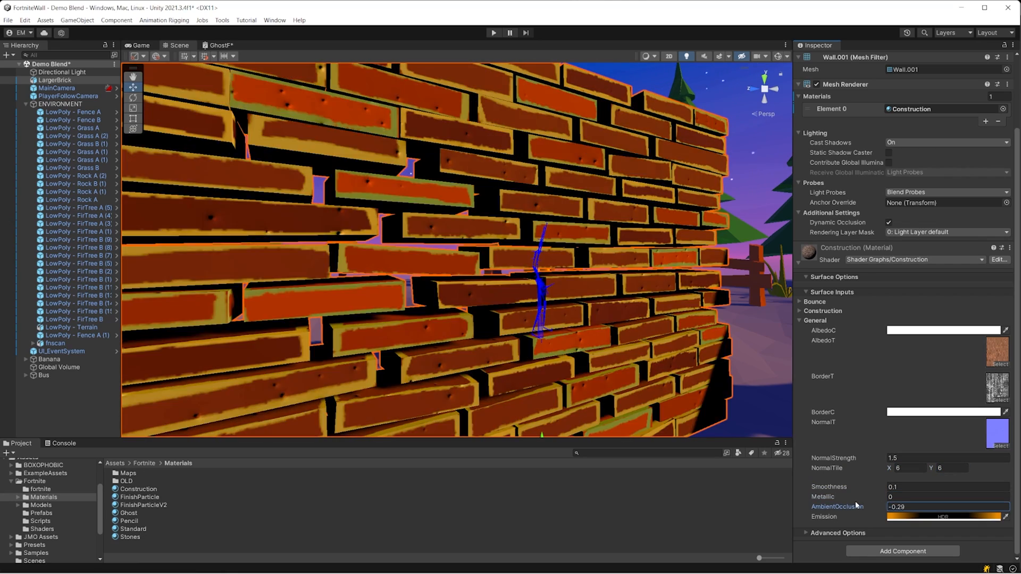
click(493, 32)
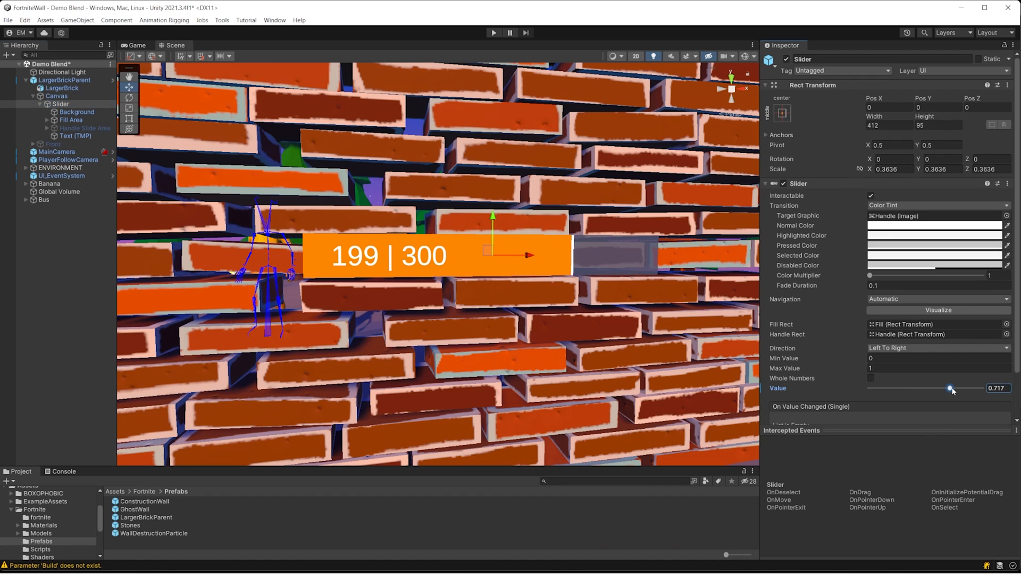
Drag the health slider to 0 and back to 0.721, then select Fill (1) under Fill Area.
drag(949, 388, 869, 388)
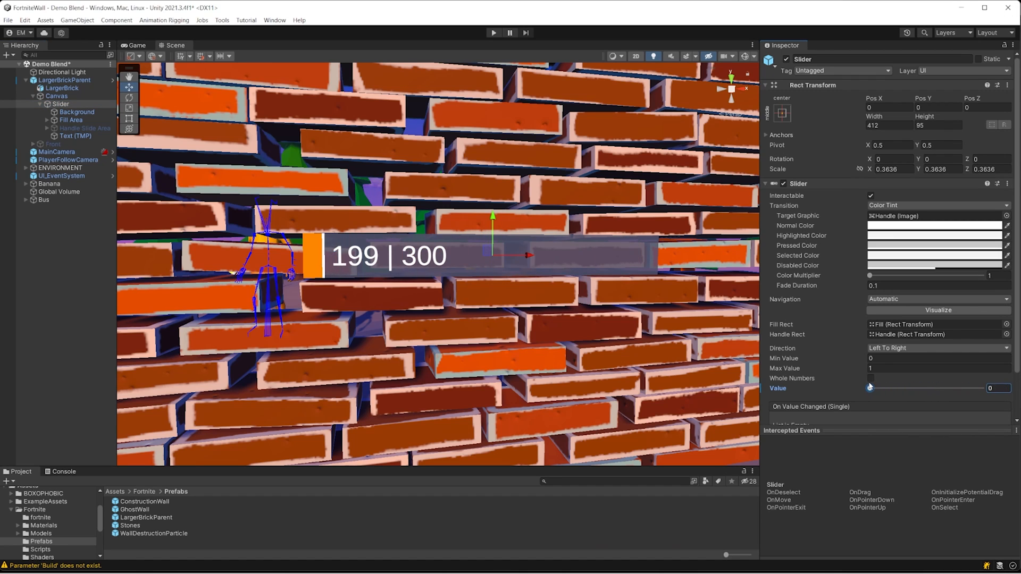
drag(870, 388, 949, 388)
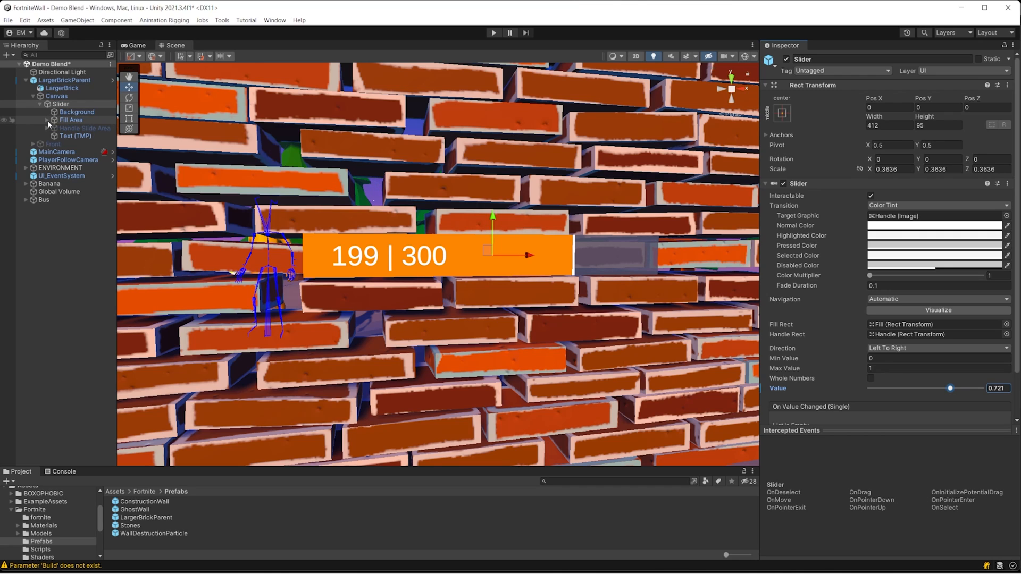
click(58, 120)
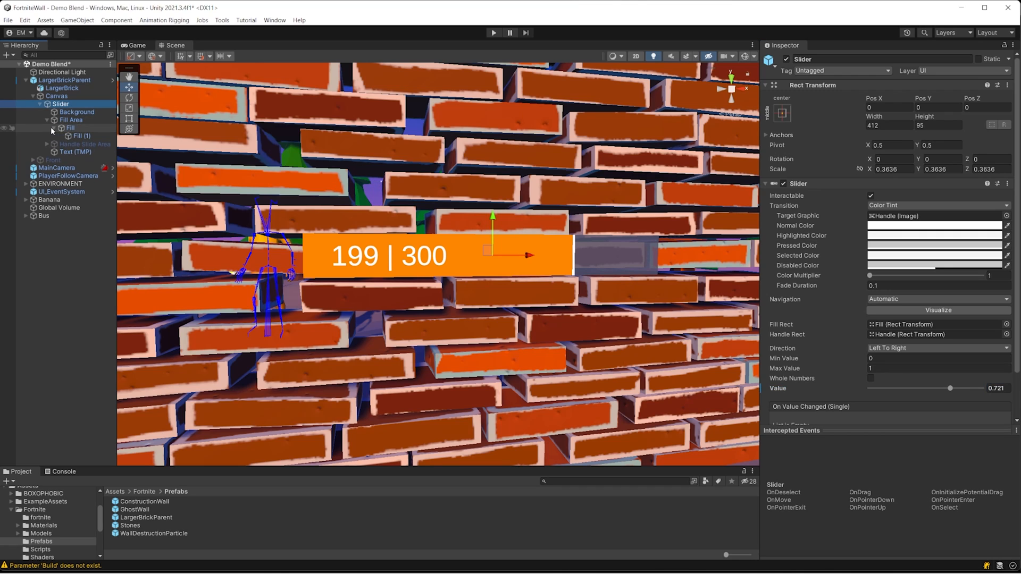
click(78, 136)
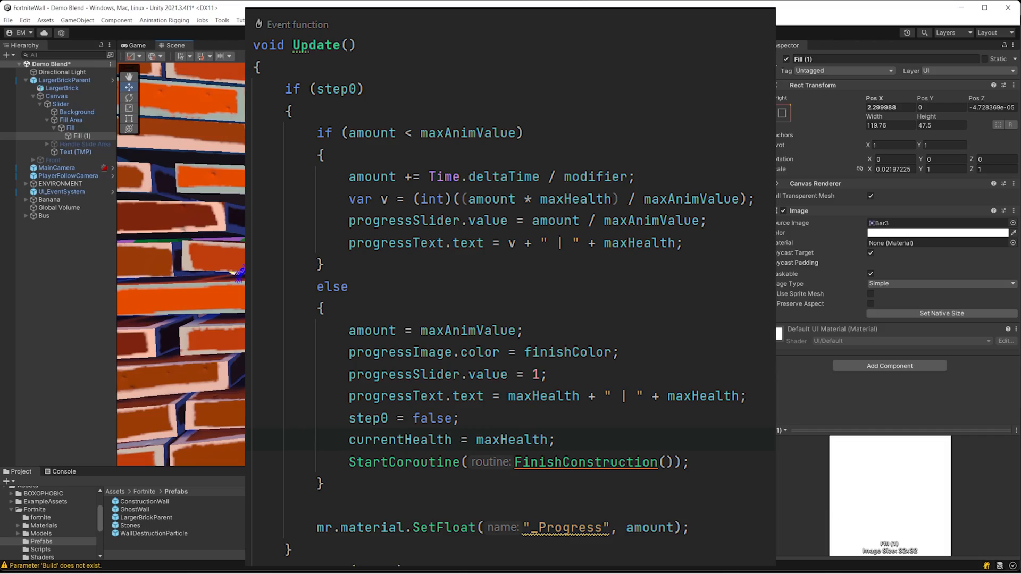
click(493, 32)
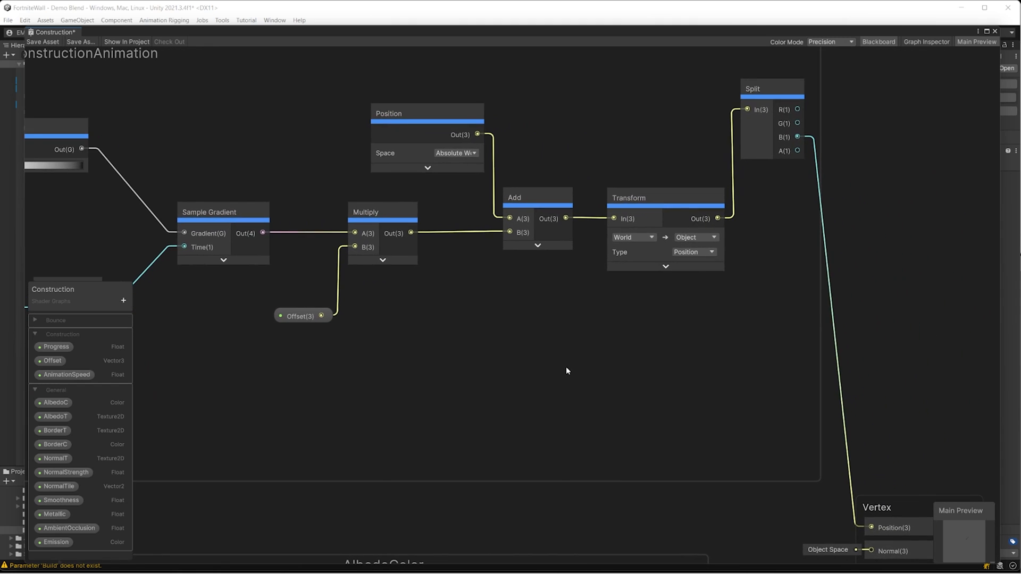
scroll(down, 3)
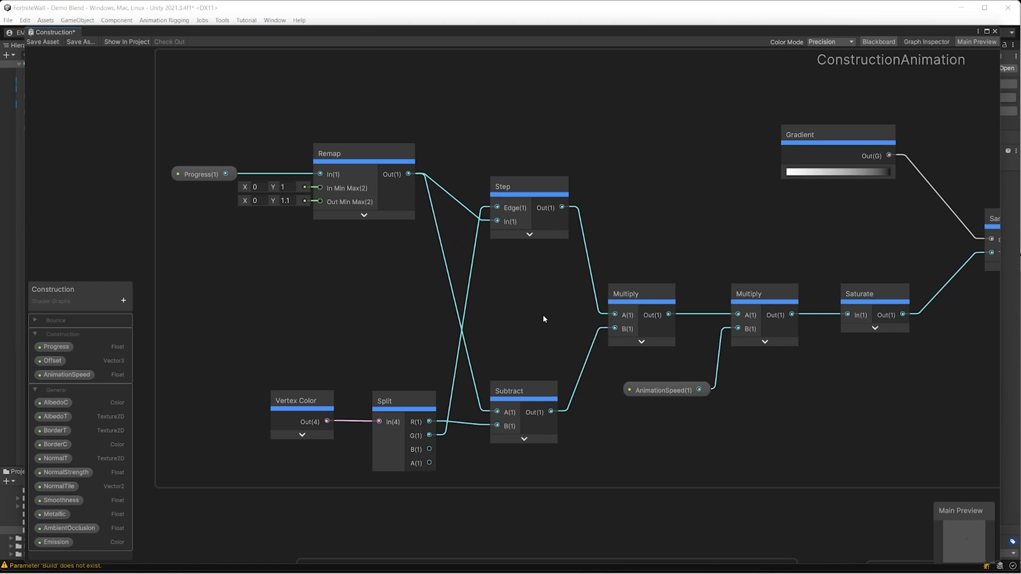
drag(543, 319, 372, 317)
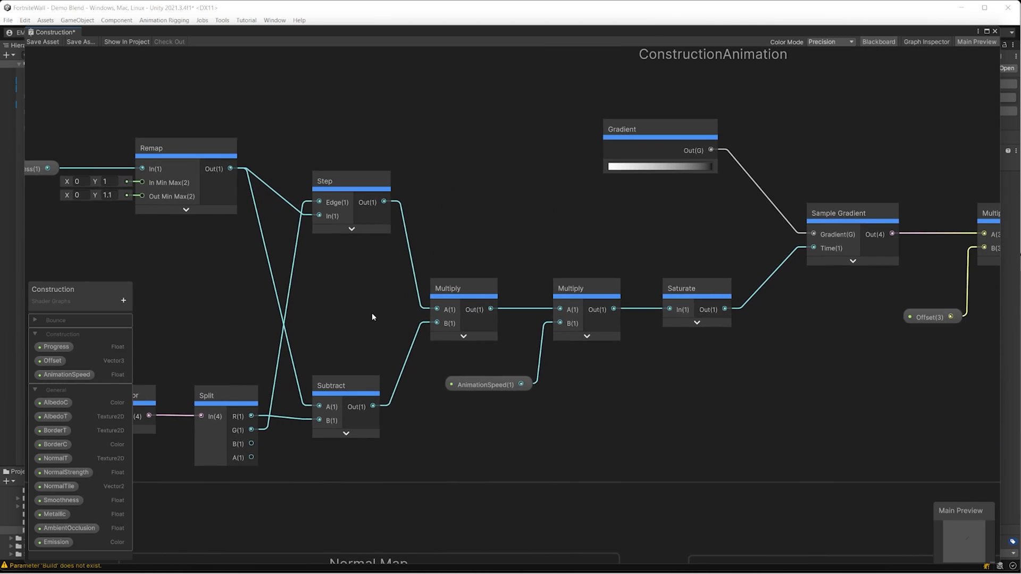
drag(371, 317, 793, 363)
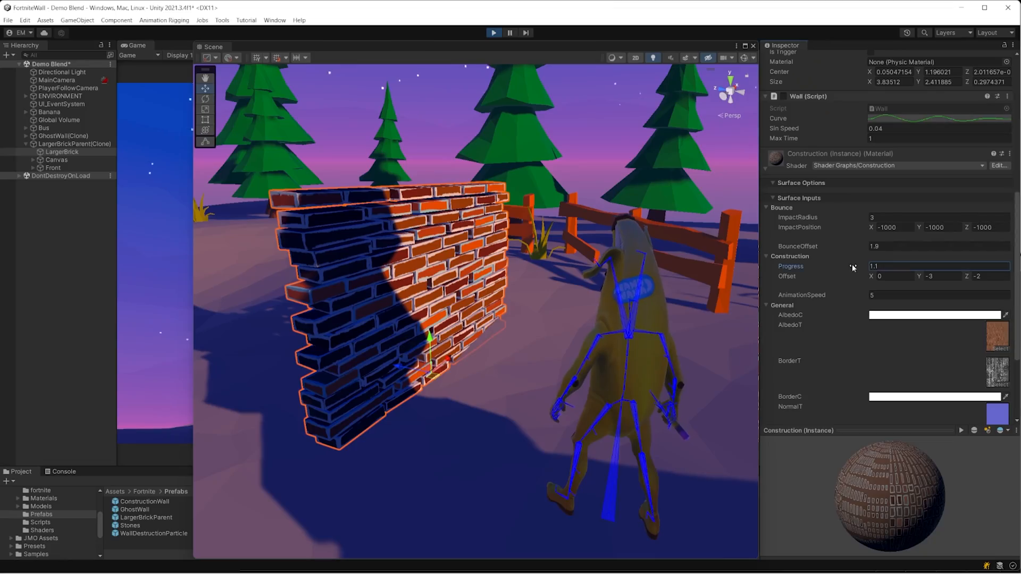
Set the Construction Progress to 0.36, 0.05, 0.8, 0.17 and 0.67 while playing.
text(0.36)
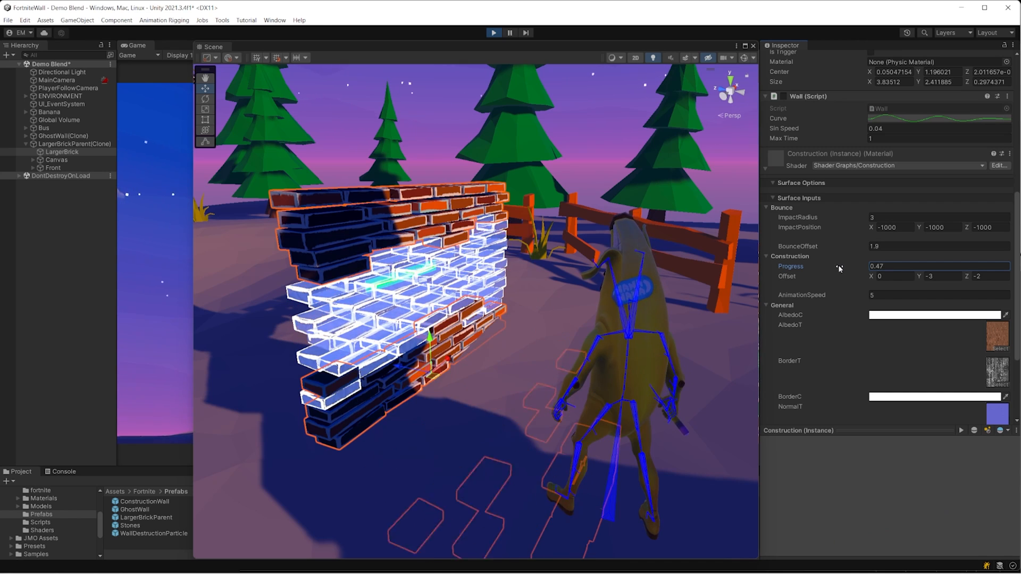
text(0.05)
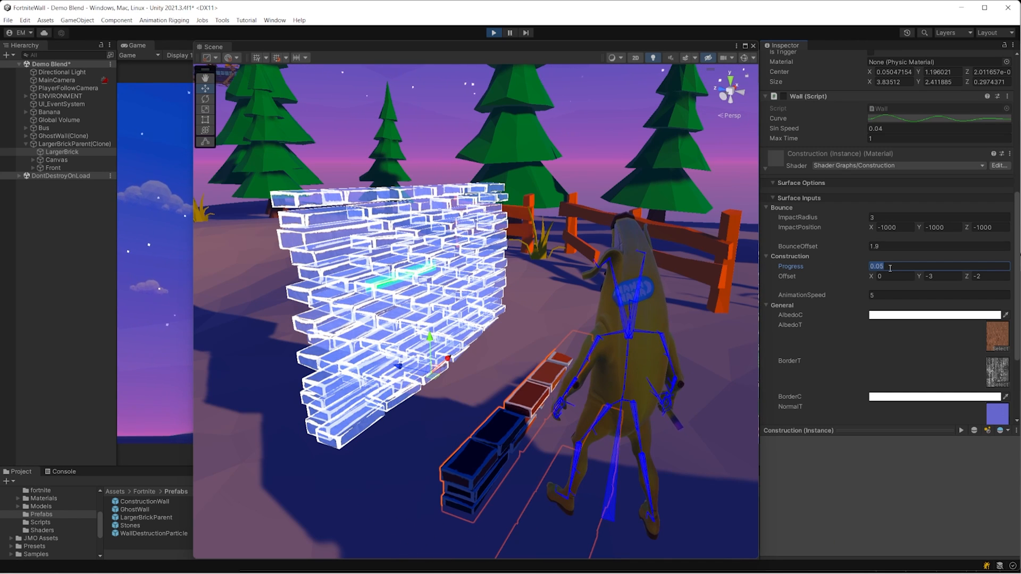
text(0.8)
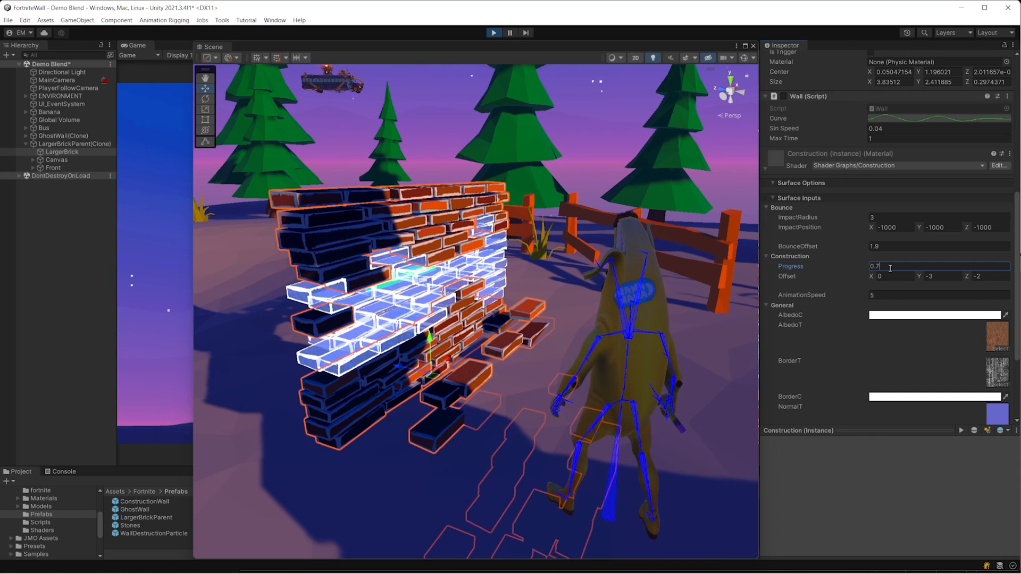
text(0.17)
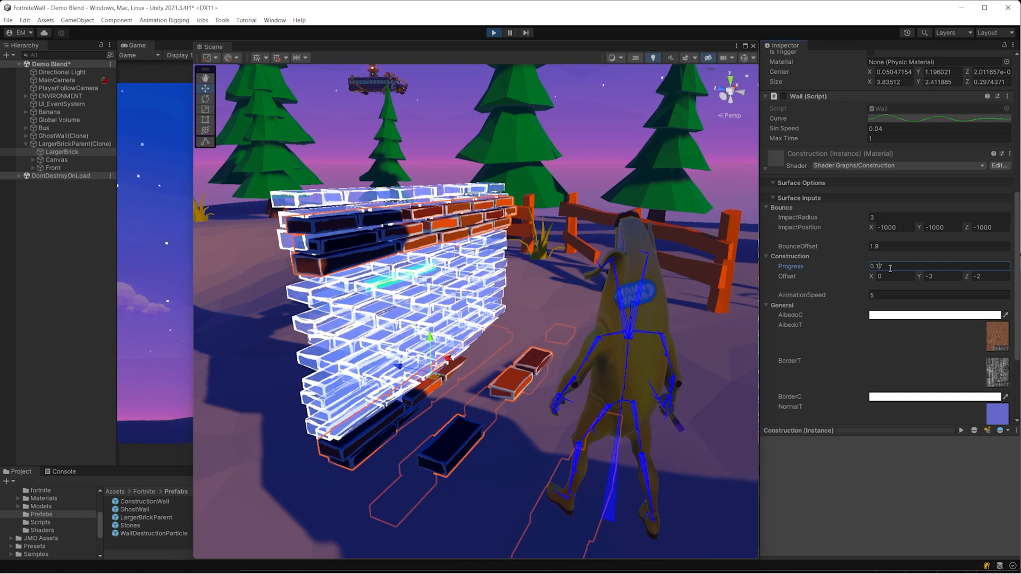
text(0.67)
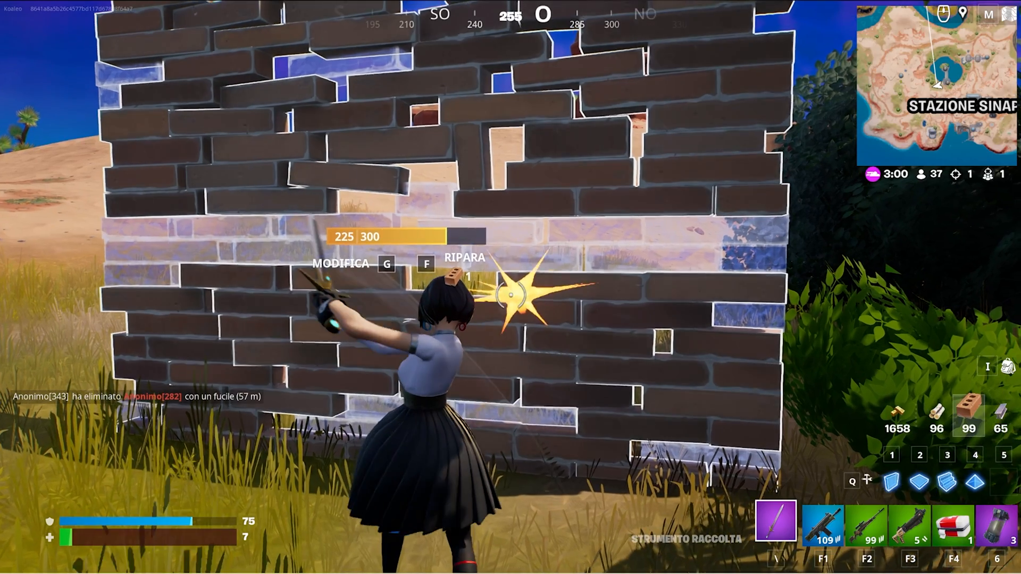
Hit the brick wall with the pickaxe, dropping its health to 225 | 300.
click(522, 293)
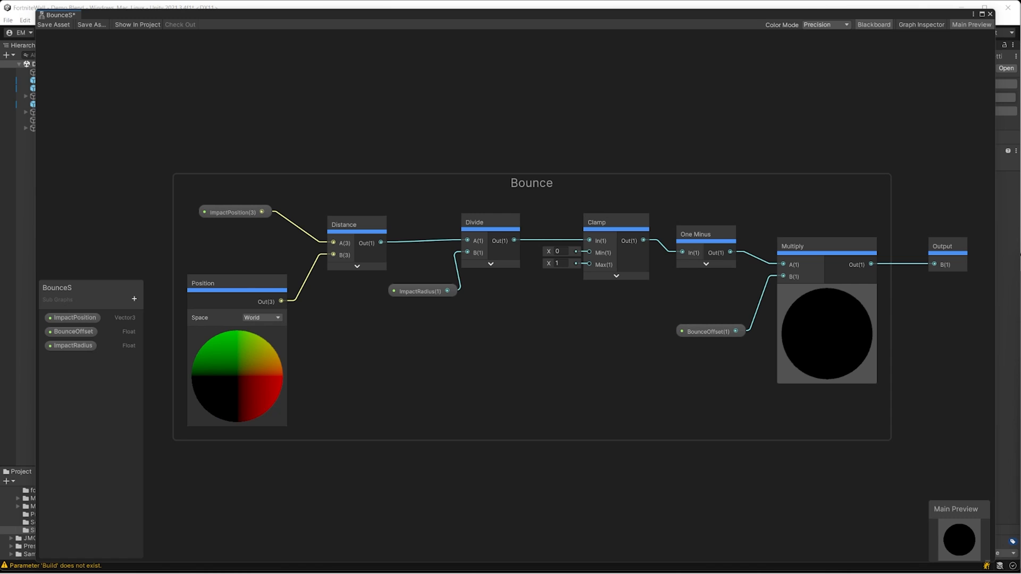
Pan across the BounceS sub-graph's Distance, Divide, Clamp and One Minus nodes.
drag(424, 432, 417, 319)
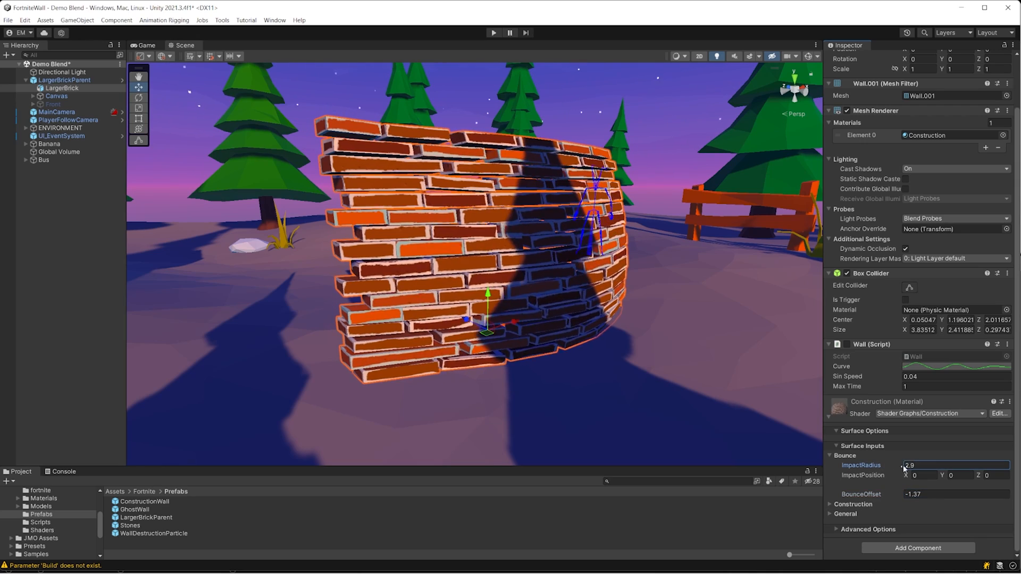
Adjust ImpactRadius, preview the WallDestructionParticle smoke, and select a stone fragment before the Game view.
click(493, 32)
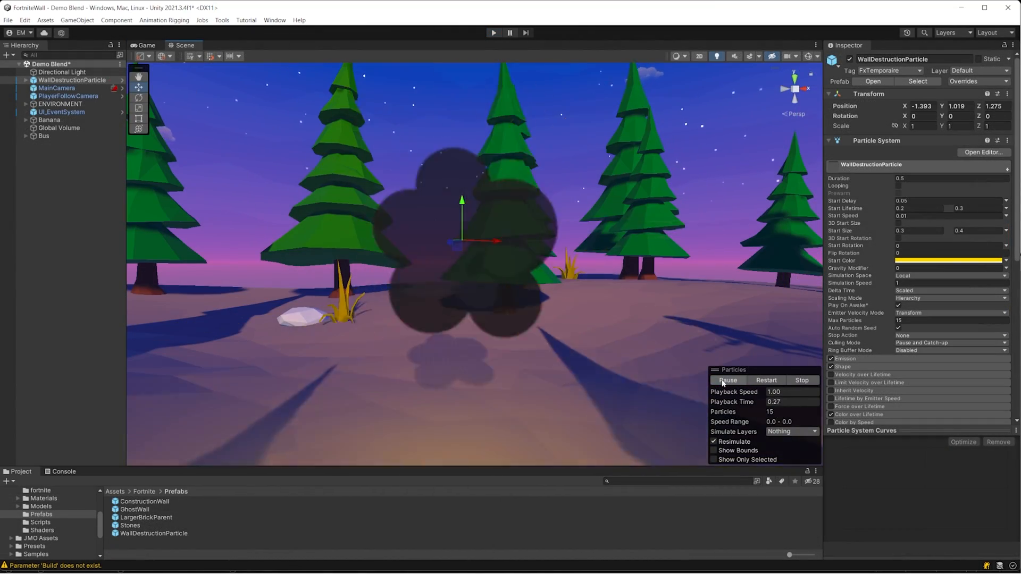
click(766, 380)
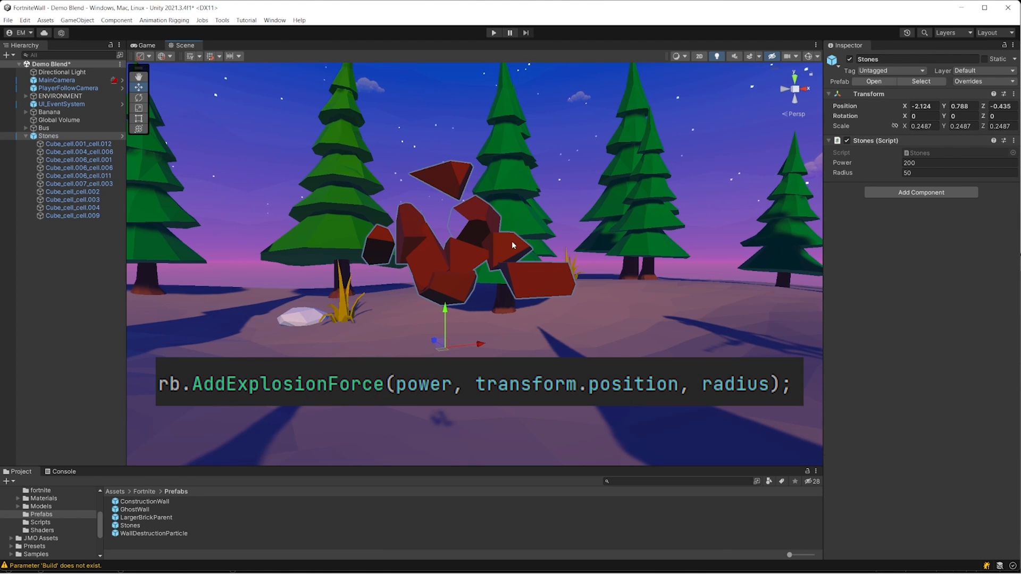
click(542, 246)
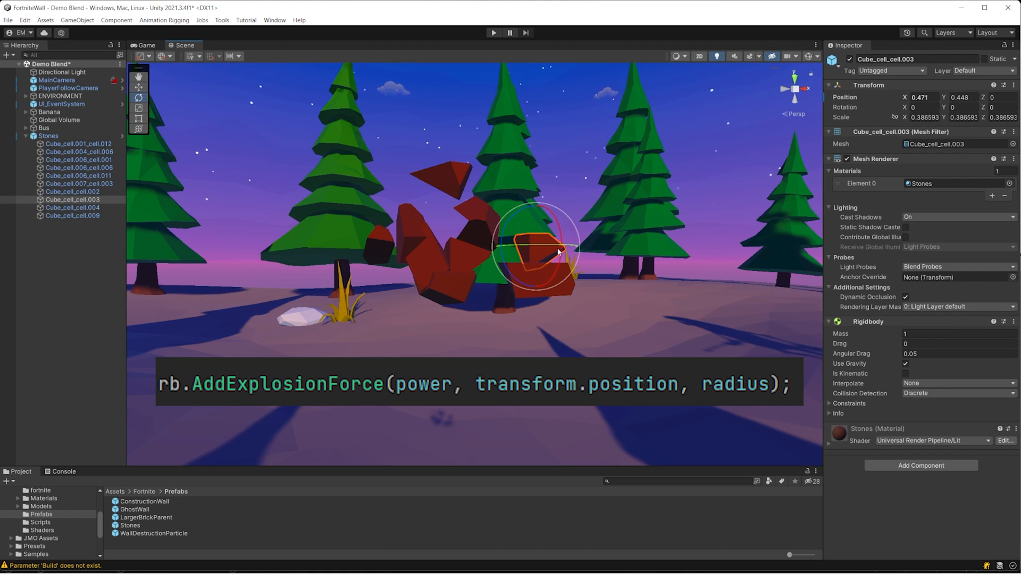
click(493, 32)
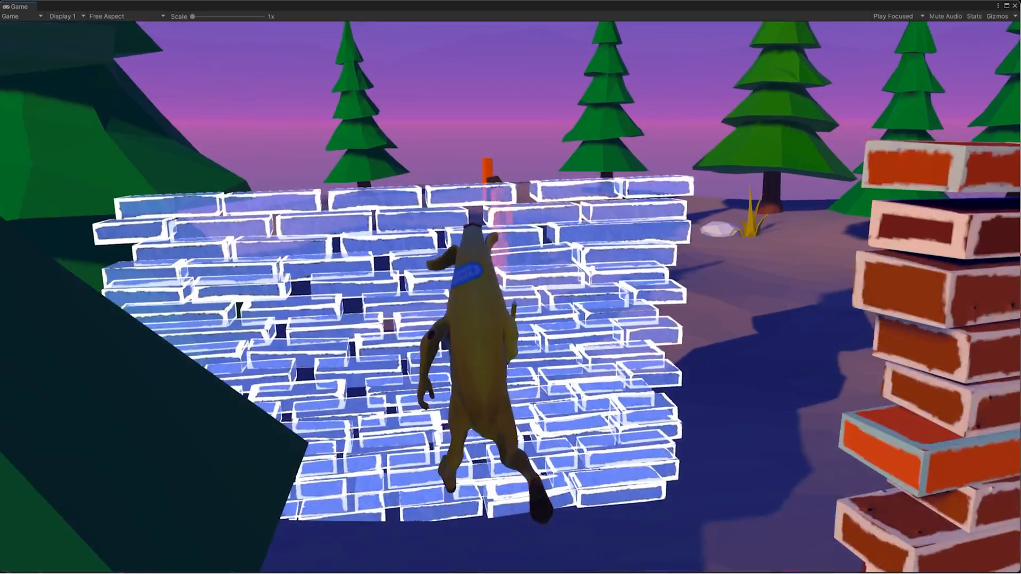